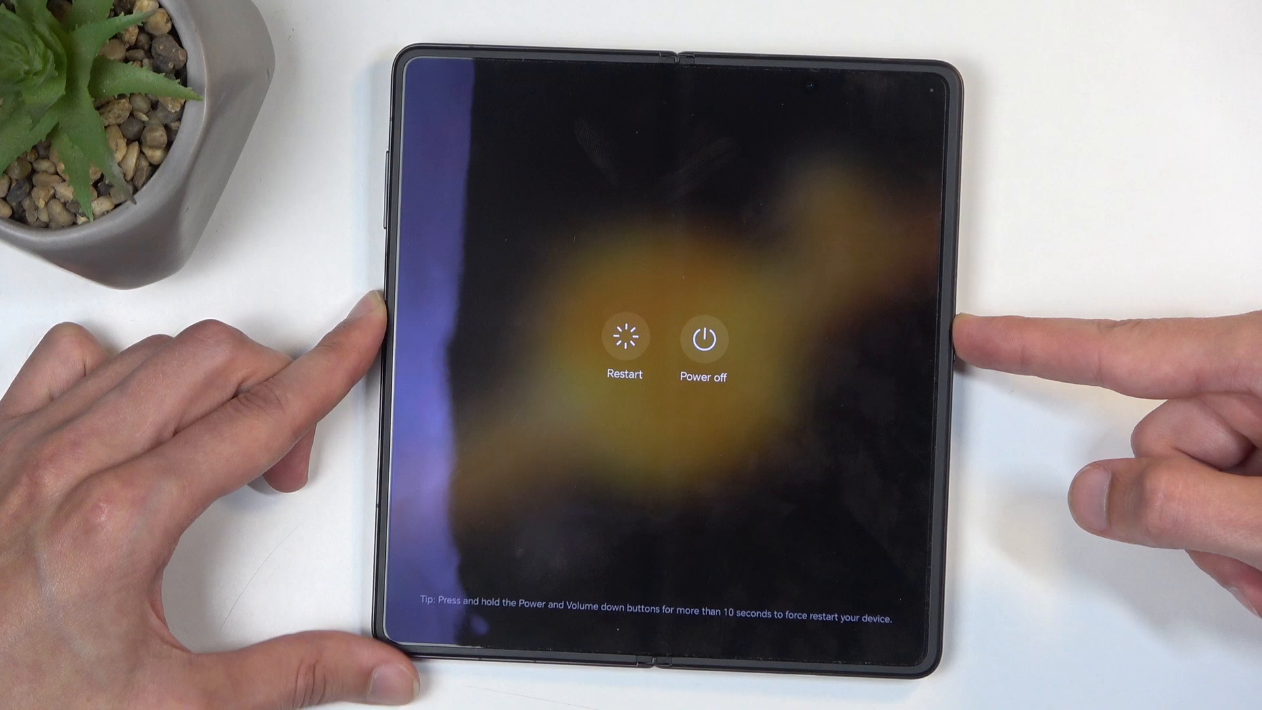
Power off the Honor Magic V2, confirming with 'Touch to power off'.
left_click(702, 338)
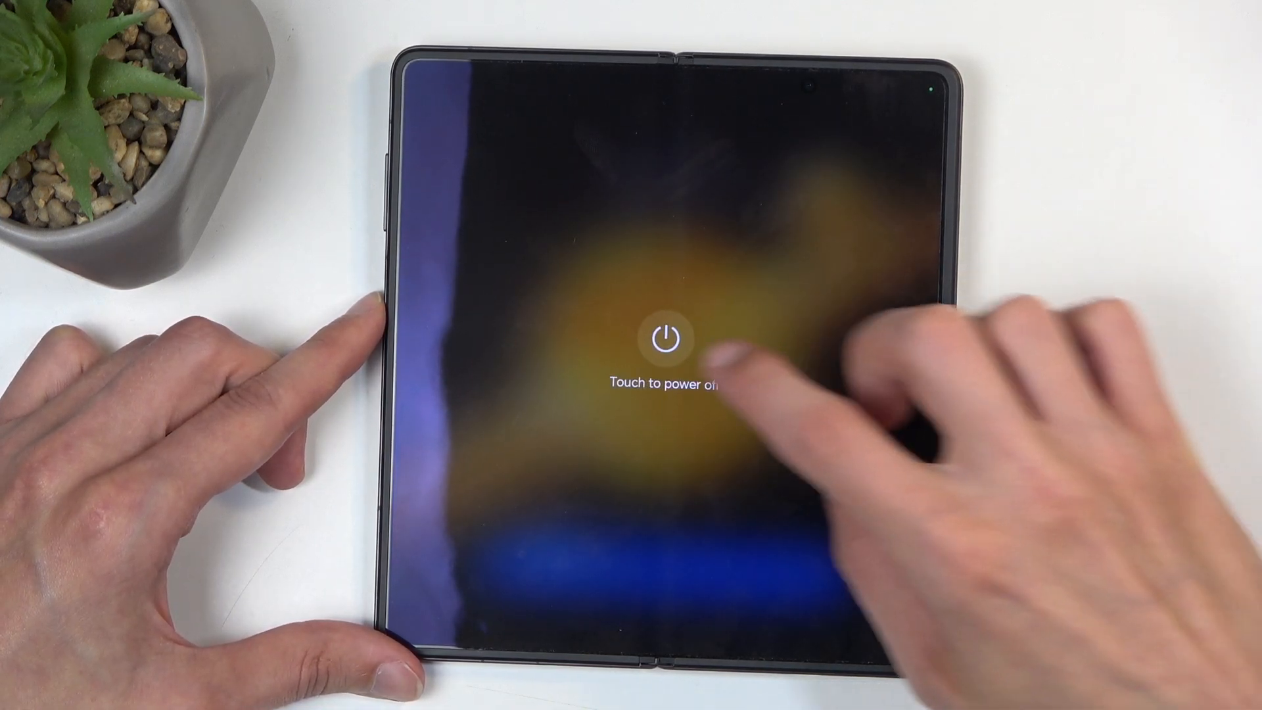
left_click(663, 337)
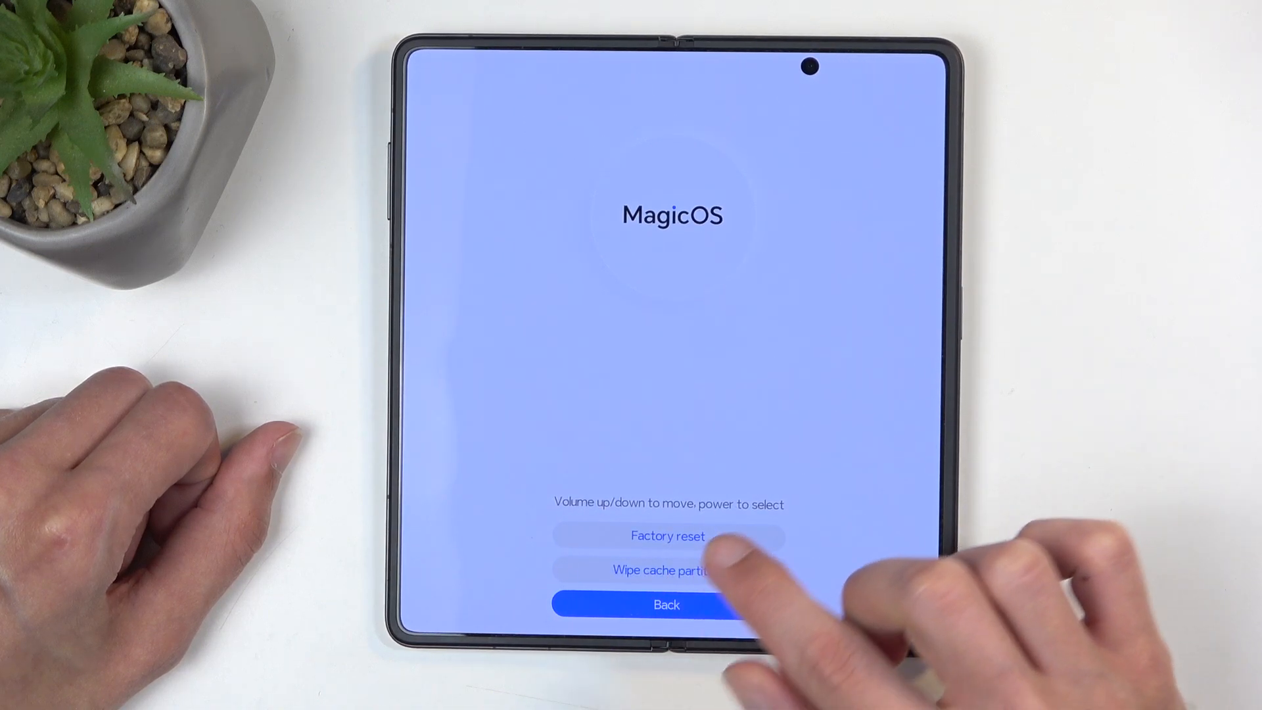
Start the recovery factory reset and confirm wiping all user data.
left_click(666, 535)
type("yes")
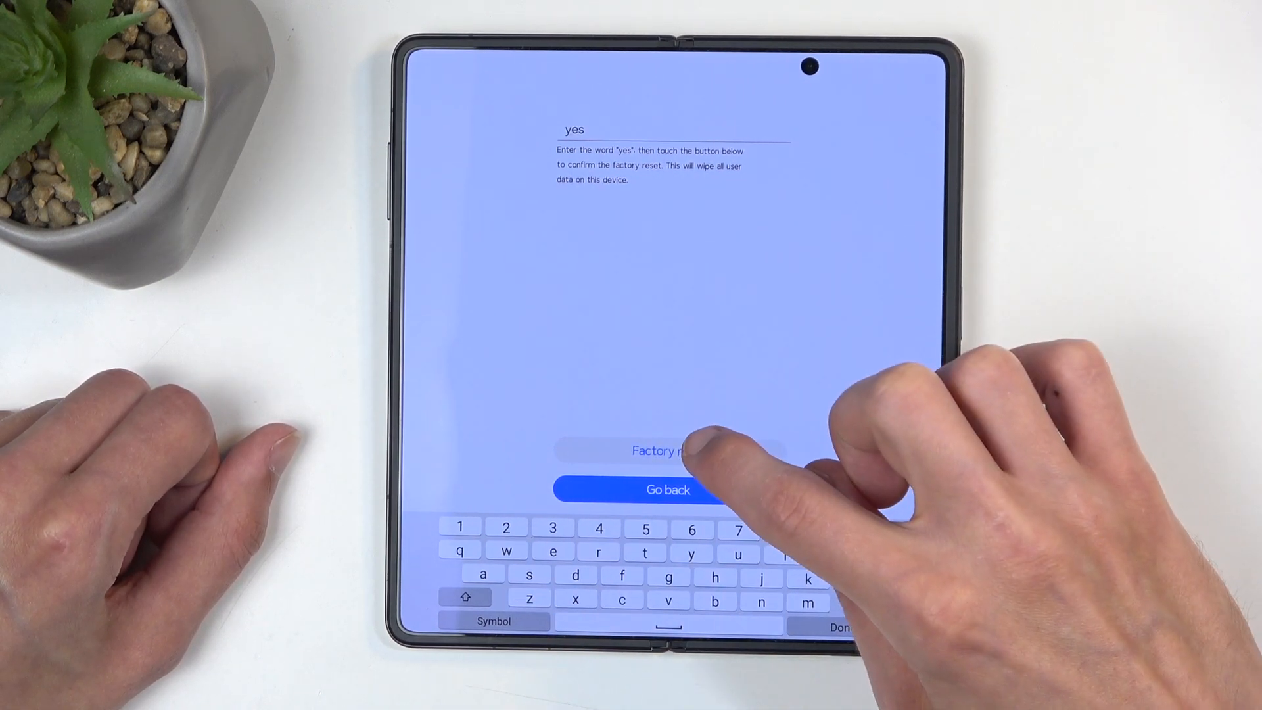
left_click(671, 450)
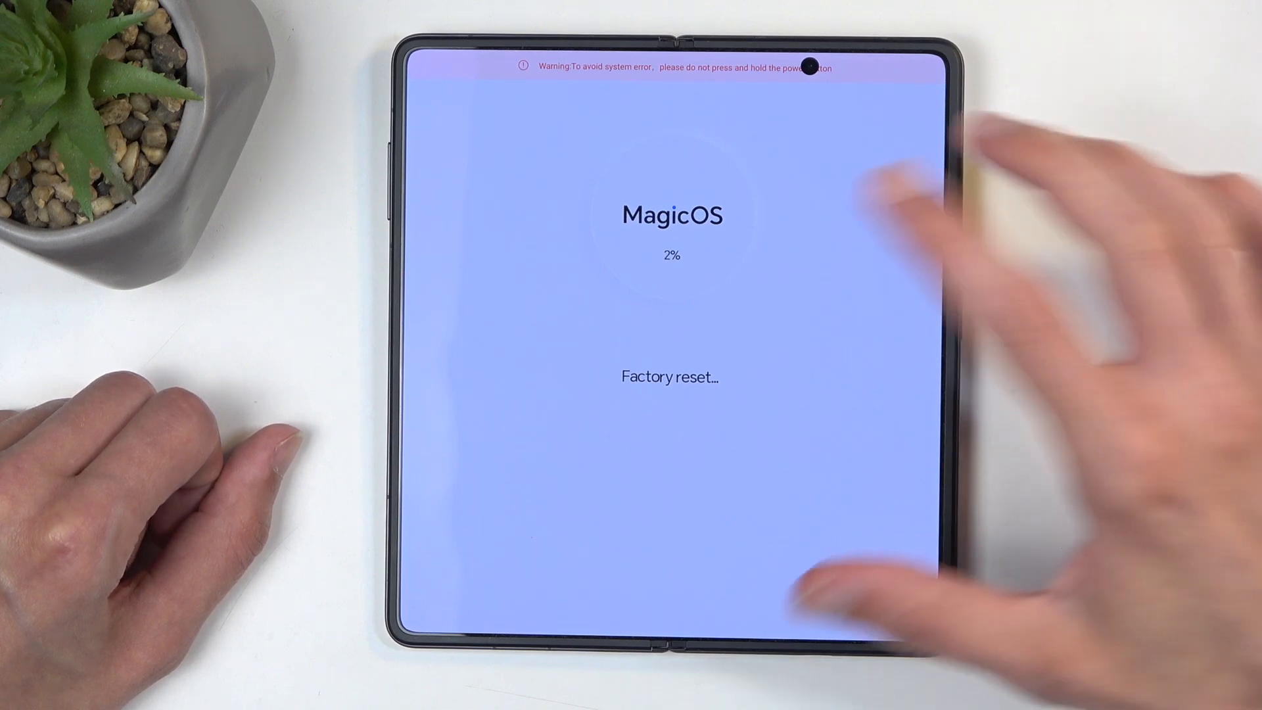